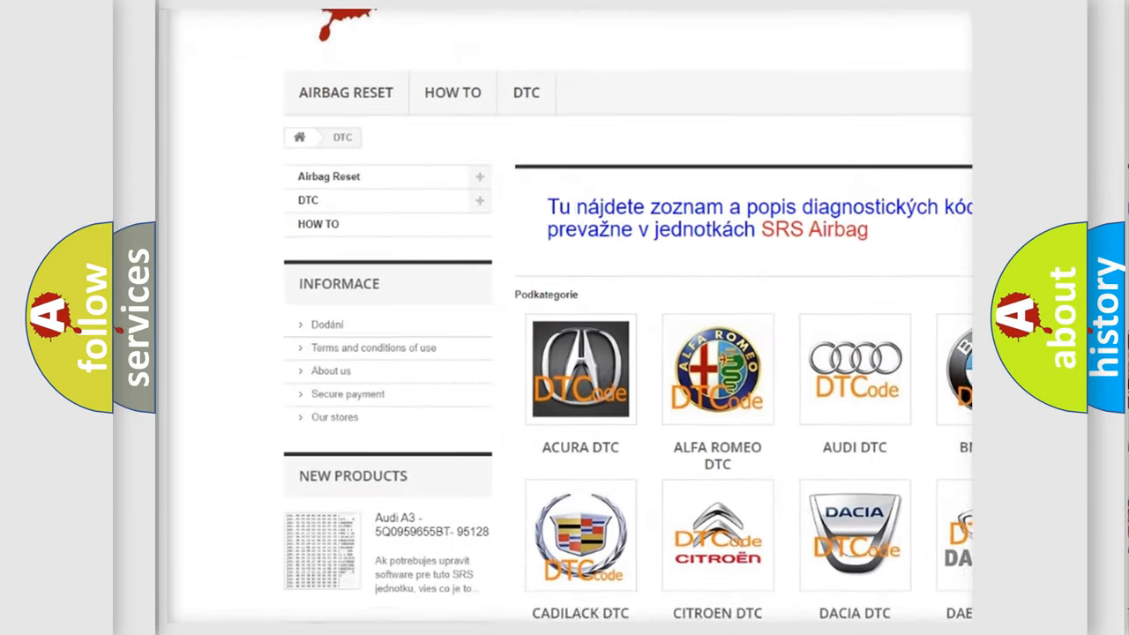
# Scroll the DTC category page down to the Isuzu through Kia car-make tiles
pyautogui.scroll(-3)
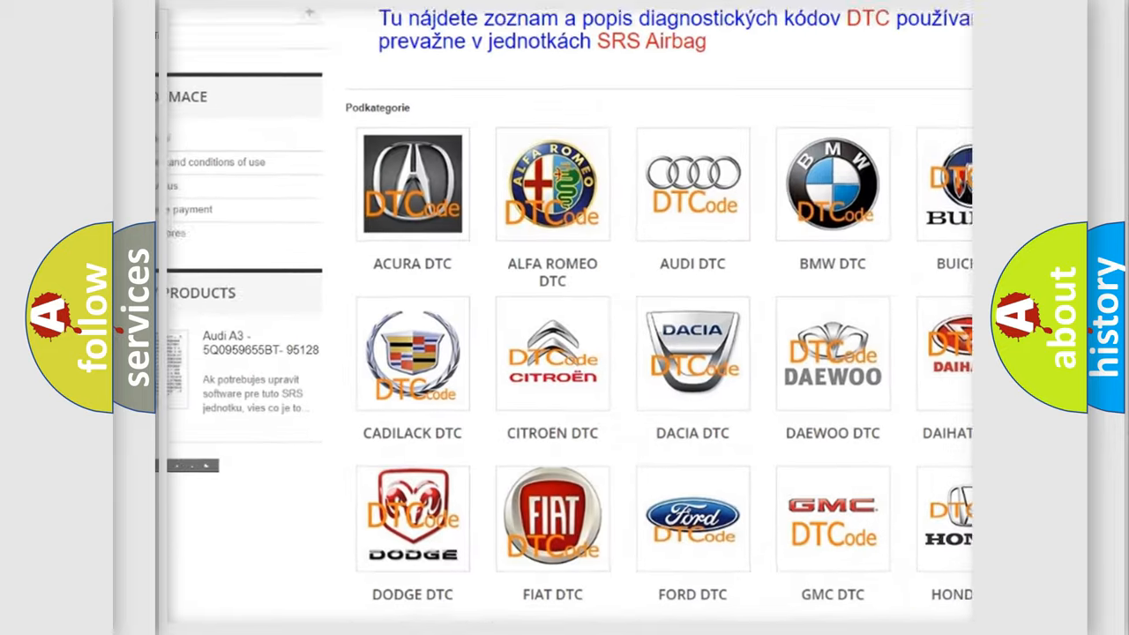
pyautogui.scroll(-3)
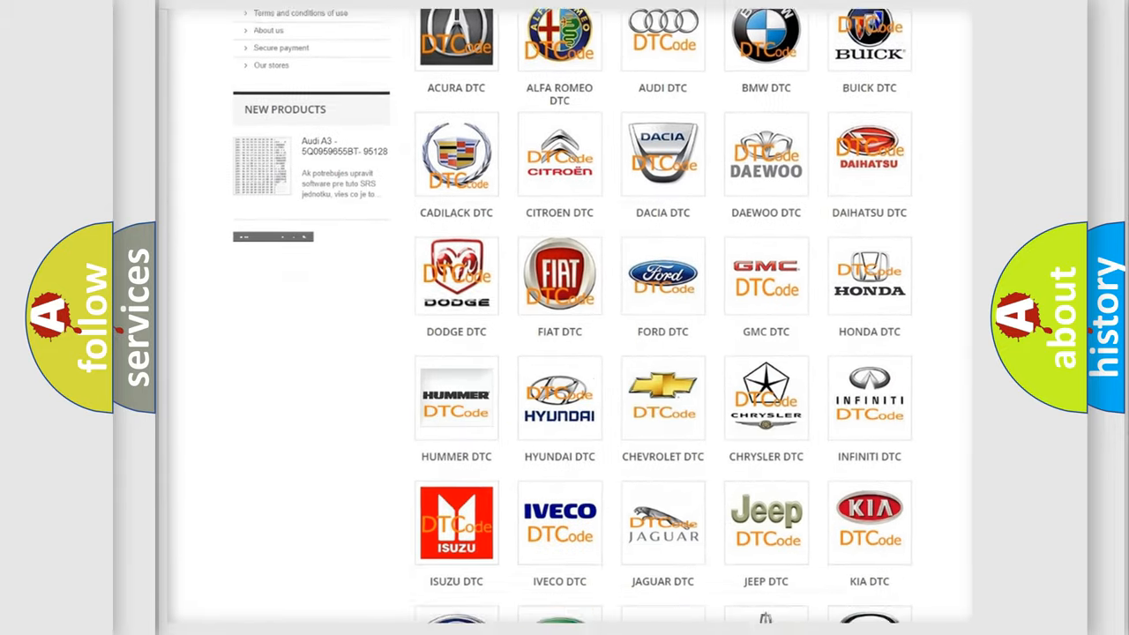
pyautogui.scroll(-3)
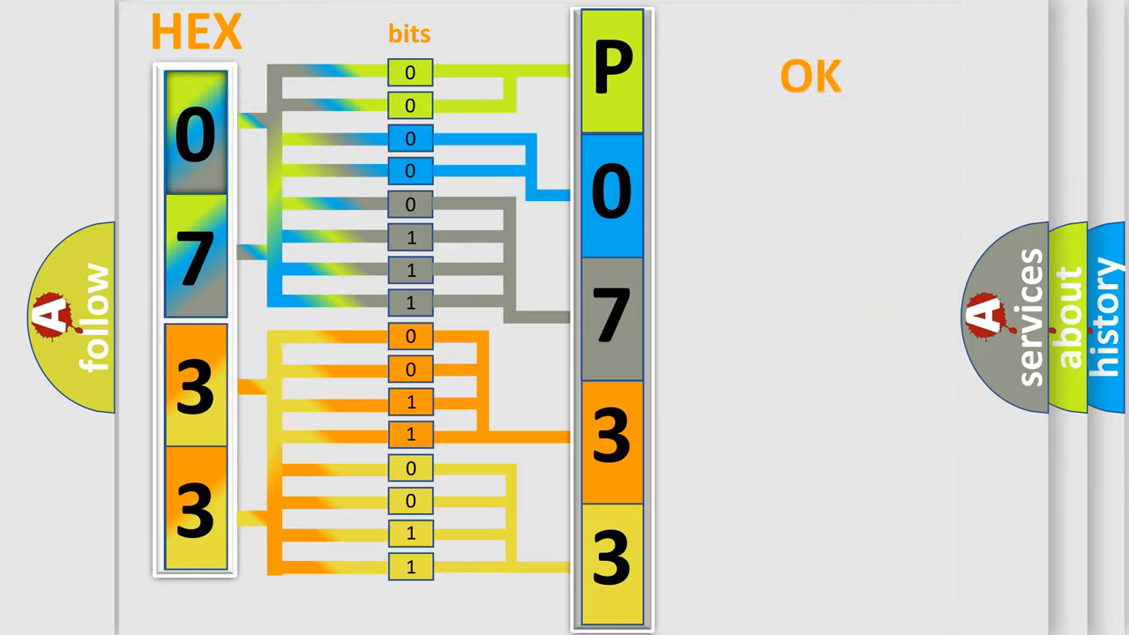
# Advance the explainer once 0733 is decoded into bits and assembled as P0733, marked OK
pyautogui.click(813, 75)
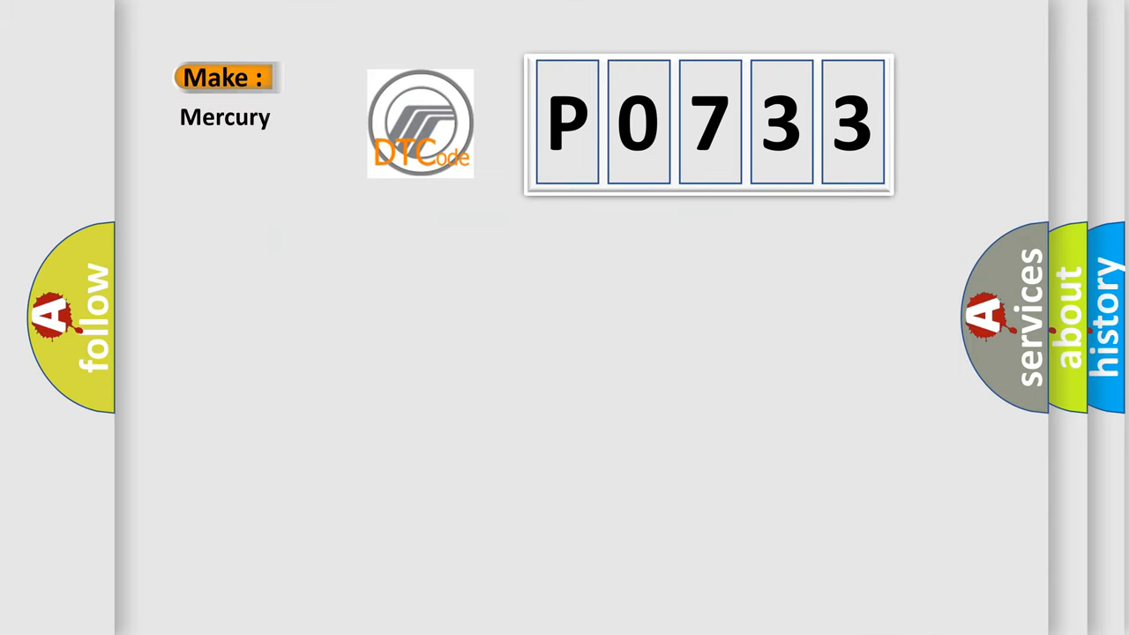